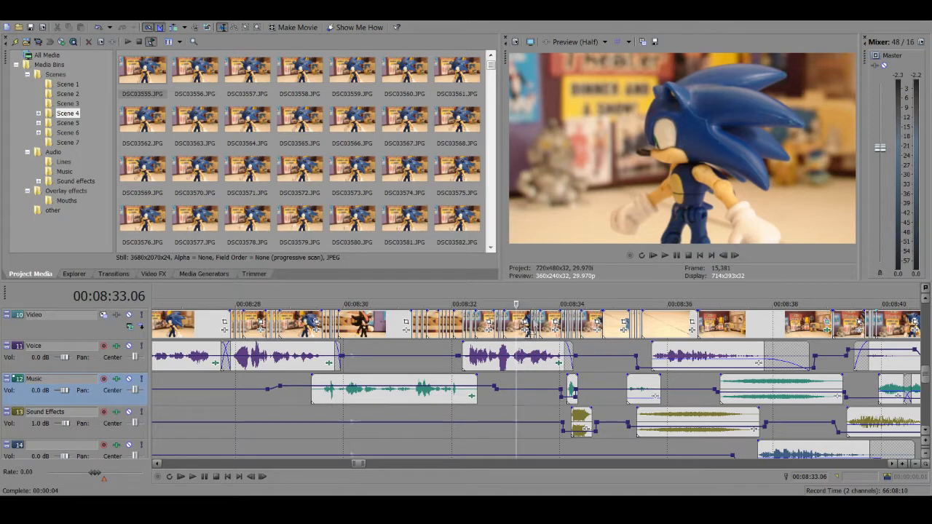
Place the glitch sound-effect events on separate audio tracks near the 8:44 mark.
{"action": "left_click", "coordinate": [513, 357]}
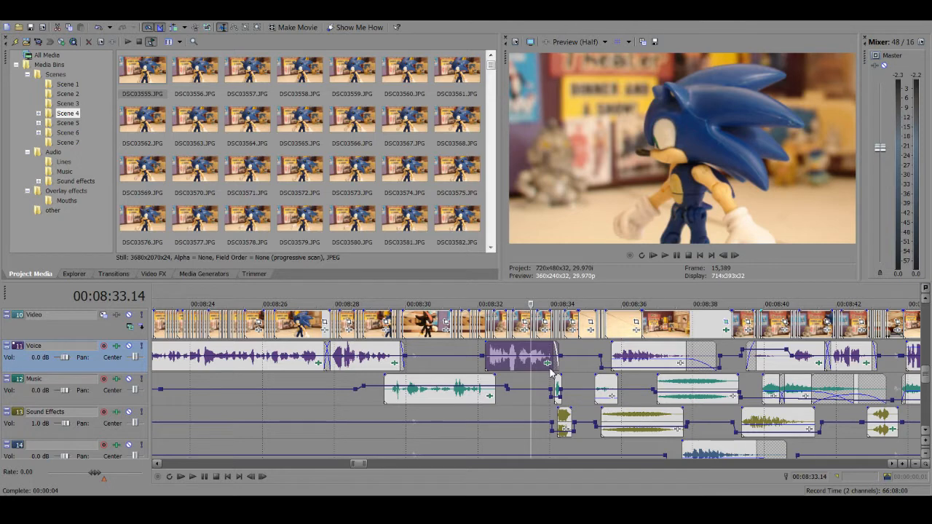
{"action": "mouse_move", "coordinate": [557, 320]}
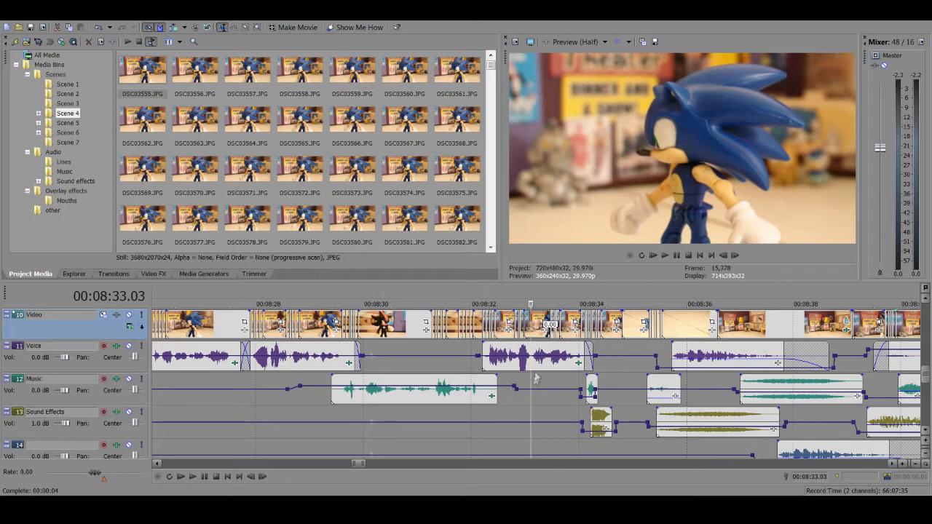
{"action": "mouse_move", "coordinate": [537, 379]}
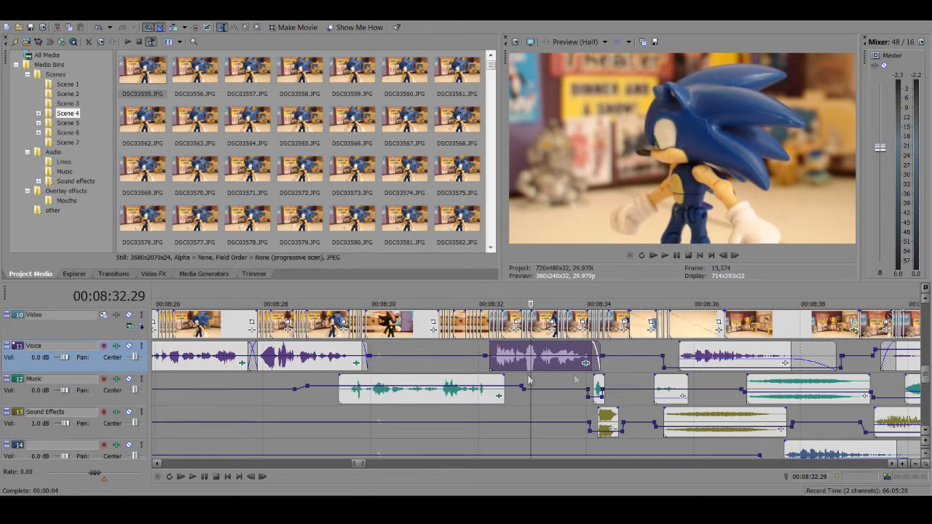
{"action": "mouse_move", "coordinate": [575, 357]}
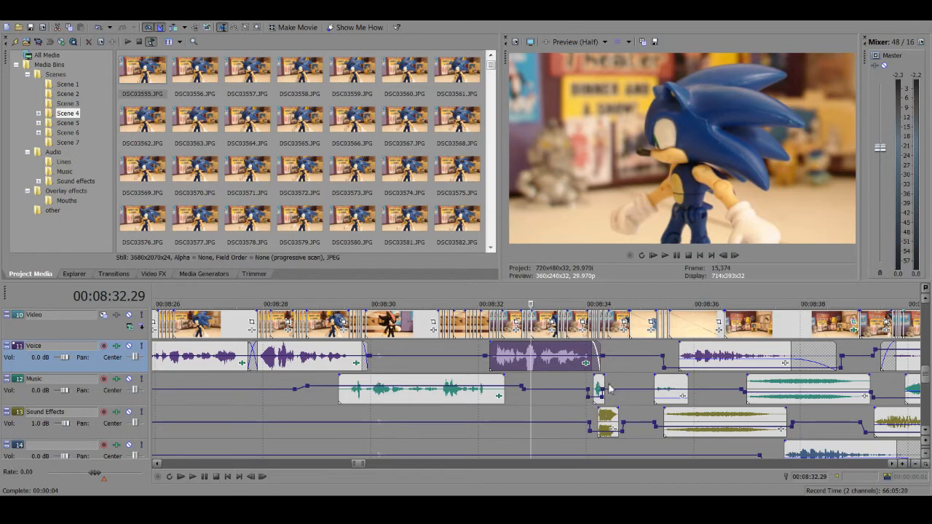
{"action": "mouse_move", "coordinate": [634, 397]}
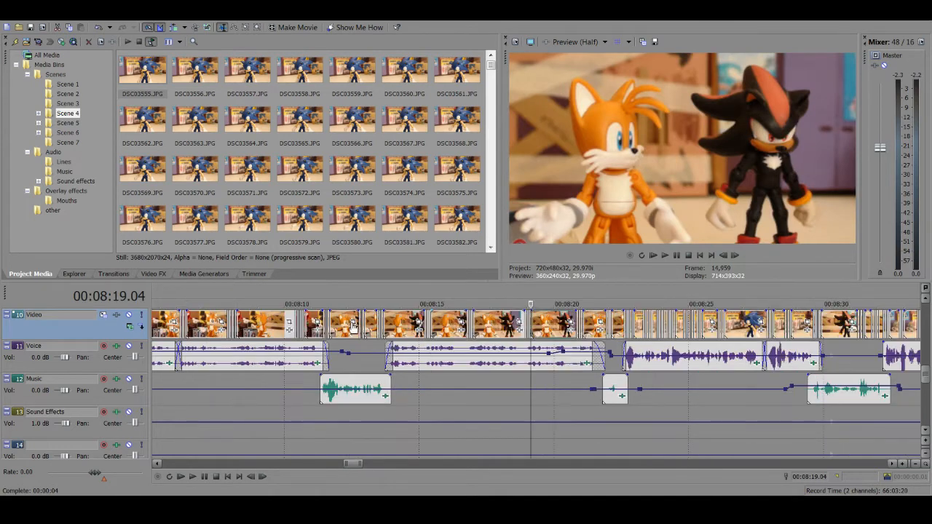
{"action": "left_click", "coordinate": [391, 304]}
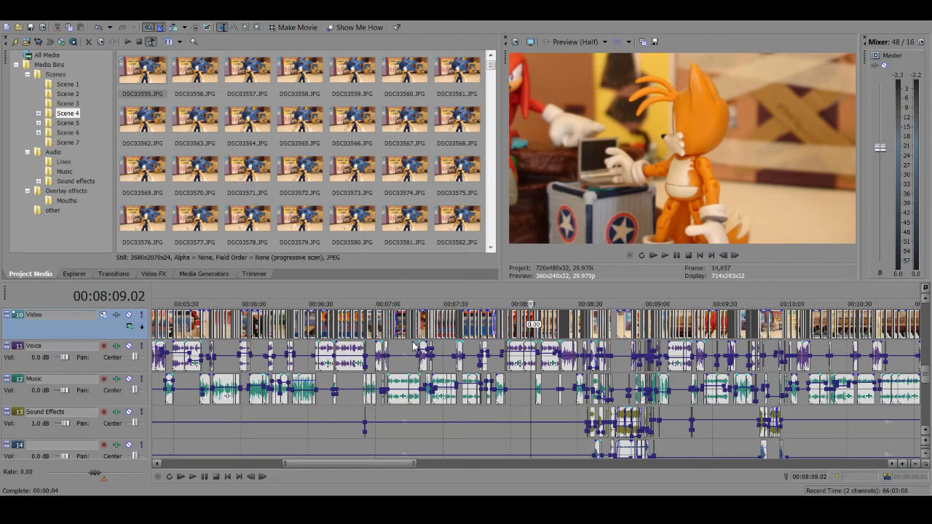
{"action": "mouse_move", "coordinate": [541, 386]}
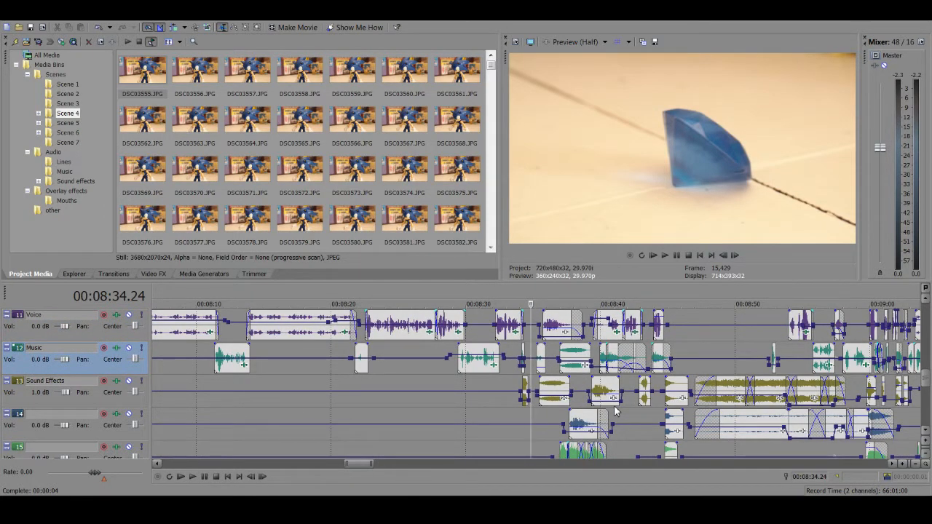
{"action": "mouse_move", "coordinate": [472, 437]}
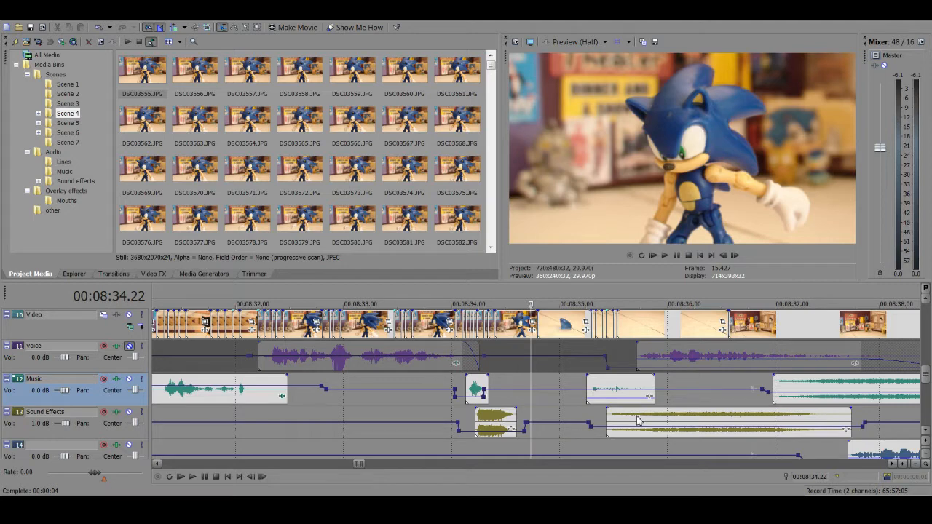
{"action": "mouse_move", "coordinate": [469, 143]}
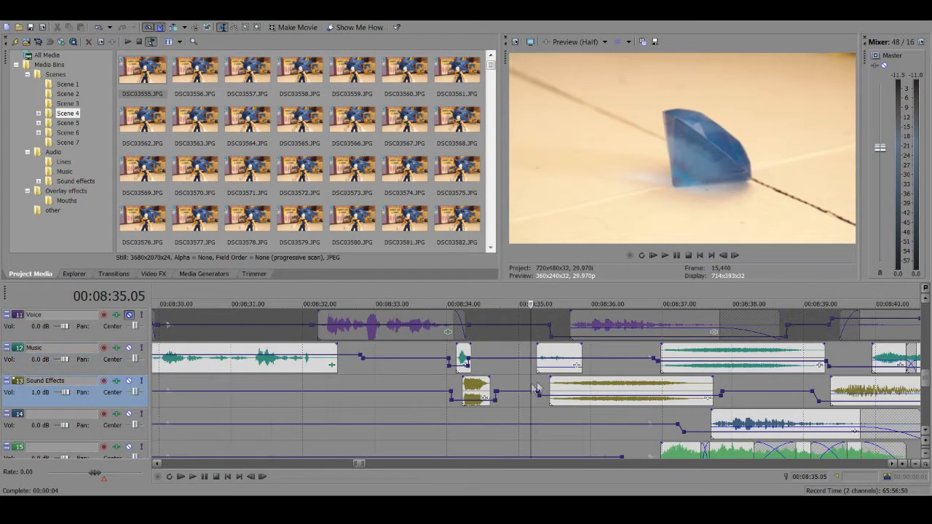
{"action": "left_click", "coordinate": [557, 357]}
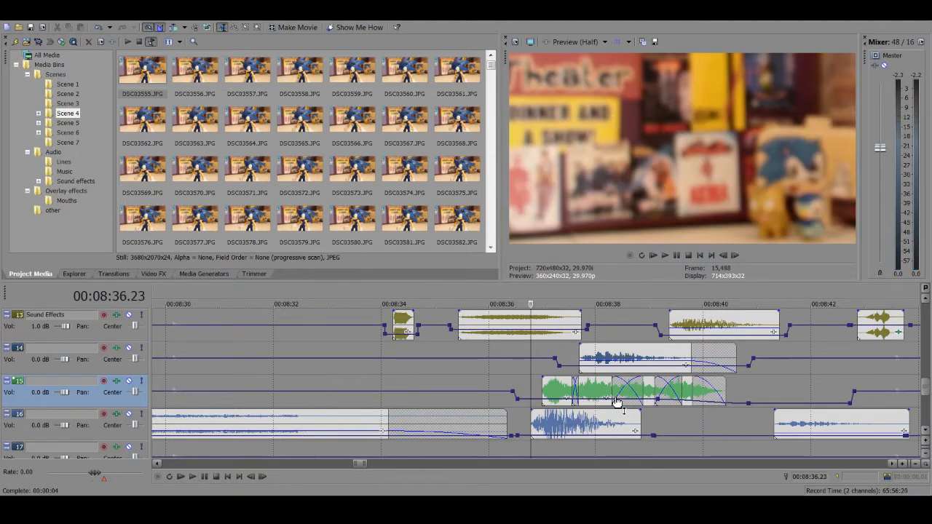
{"action": "mouse_move", "coordinate": [490, 365]}
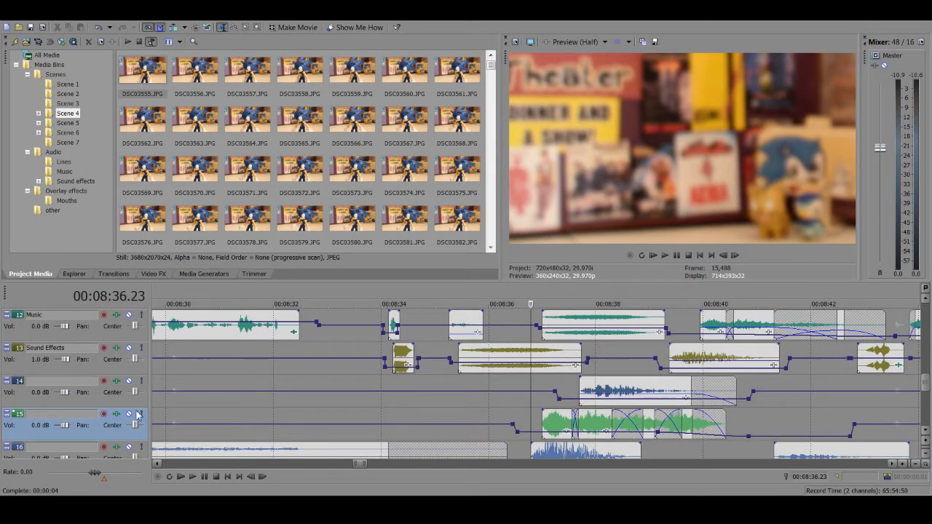
Adjust the fade handles and volume envelopes on the stacked glitch clips.
{"action": "left_click", "coordinate": [653, 255]}
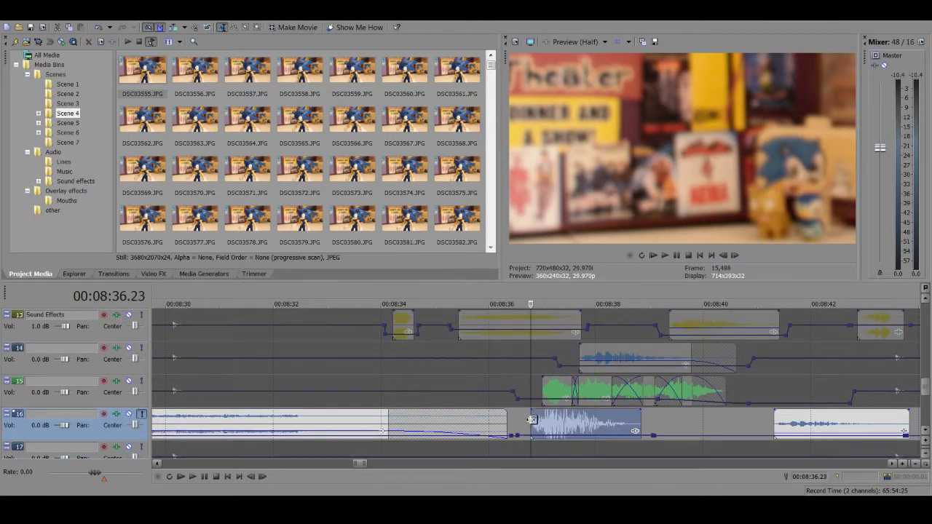
{"action": "mouse_move", "coordinate": [495, 423]}
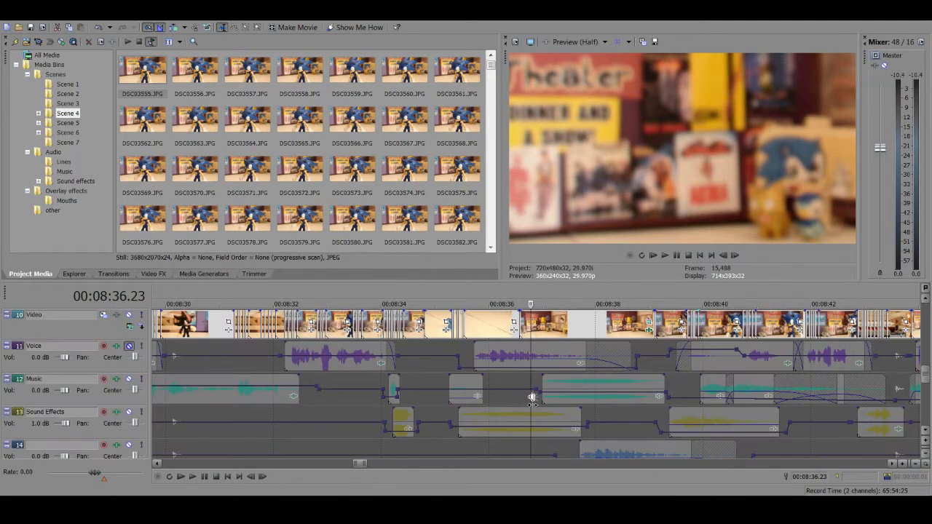
{"action": "scroll", "scroll_direction": "down", "scroll_amount": 3}
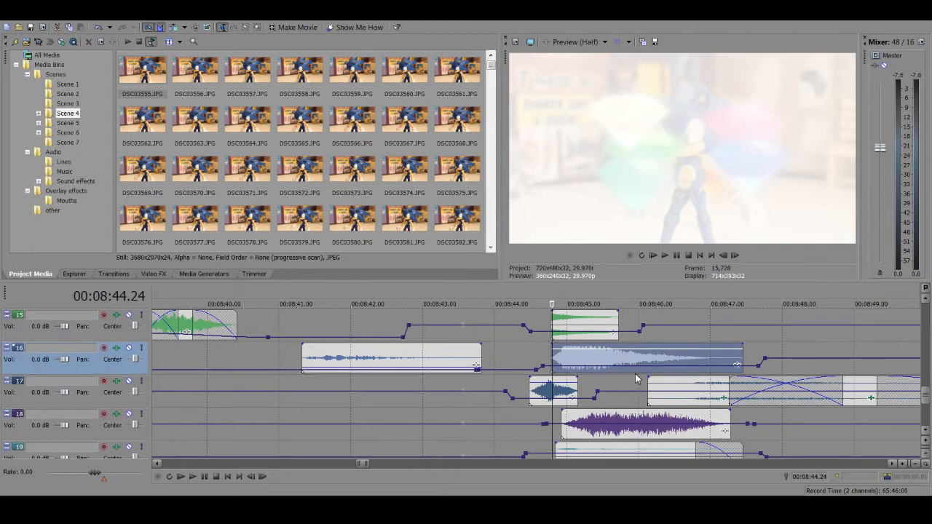
{"action": "scroll", "scroll_direction": "down", "scroll_amount": 3}
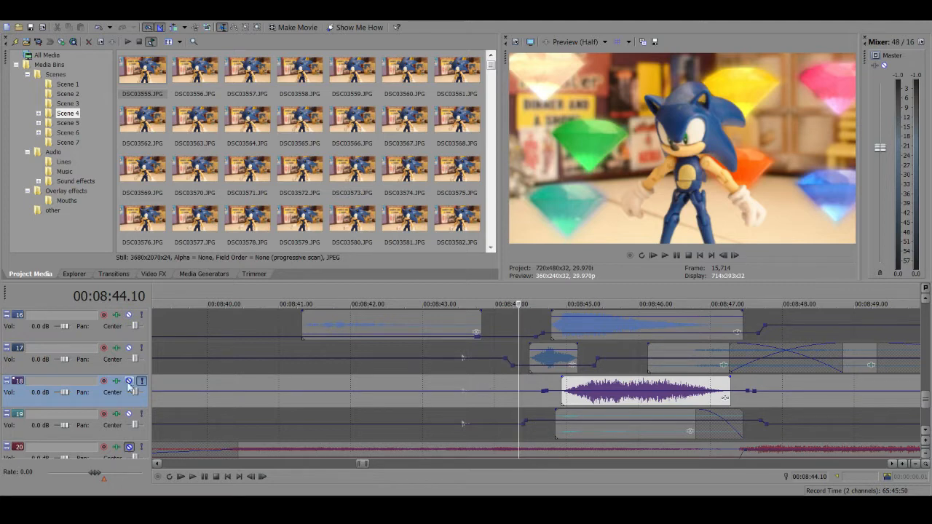
{"action": "left_click", "coordinate": [653, 255]}
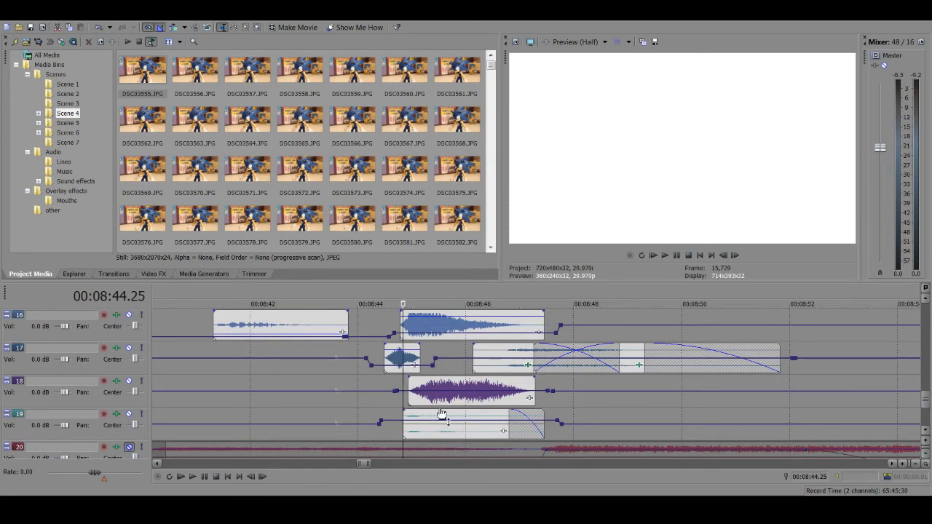
{"action": "mouse_move", "coordinate": [349, 84]}
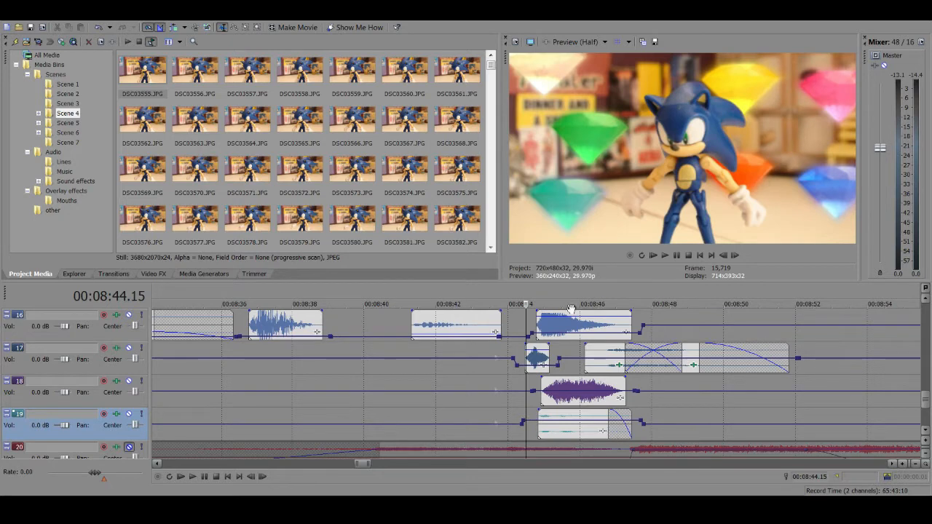
{"action": "mouse_move", "coordinate": [539, 430]}
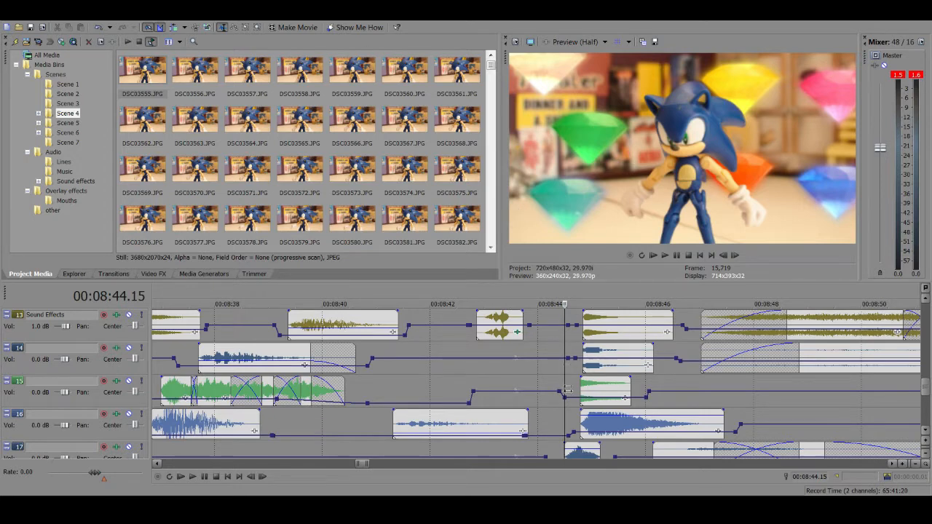
{"action": "scroll", "scroll_direction": "down", "scroll_amount": 3}
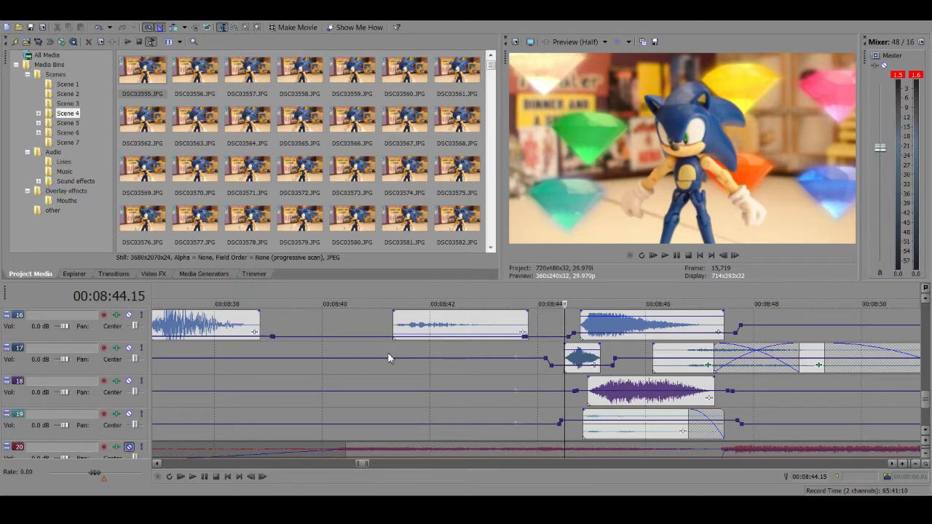
{"action": "mouse_move", "coordinate": [609, 350]}
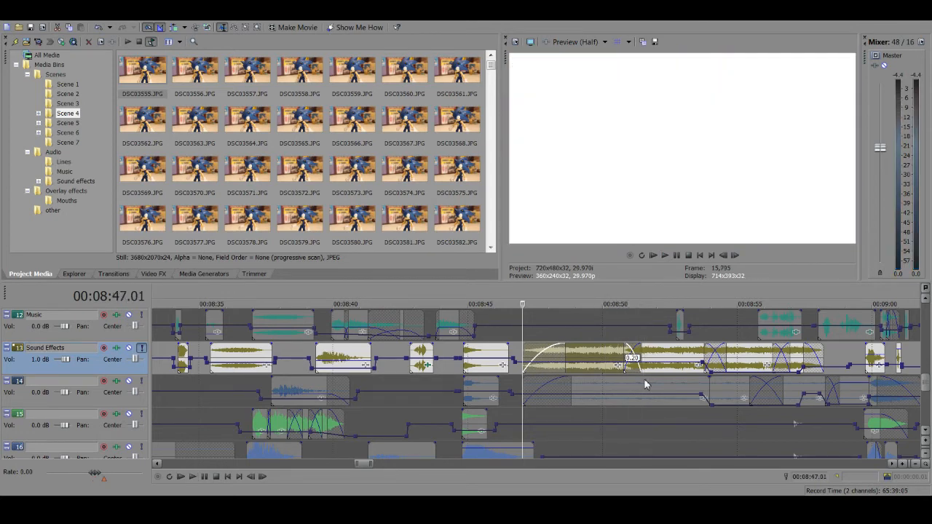
{"action": "mouse_move", "coordinate": [561, 356]}
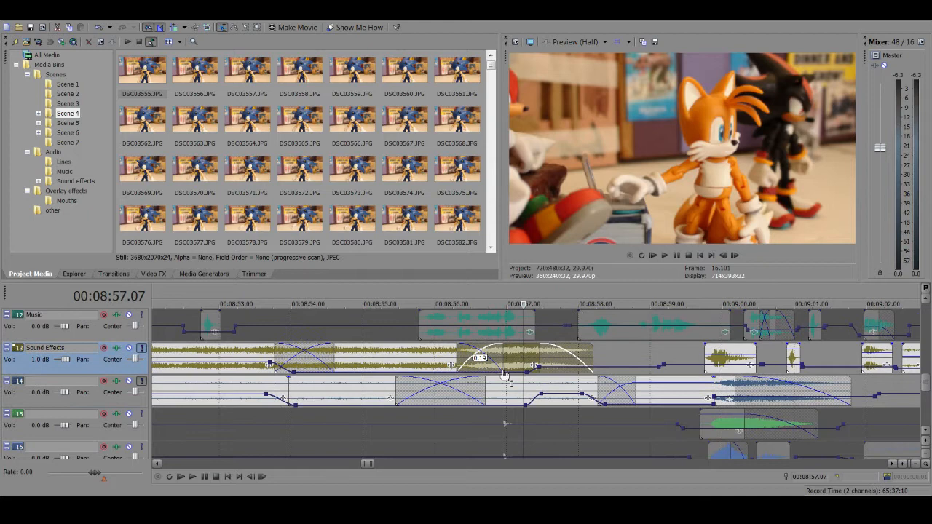
{"action": "mouse_move", "coordinate": [445, 357]}
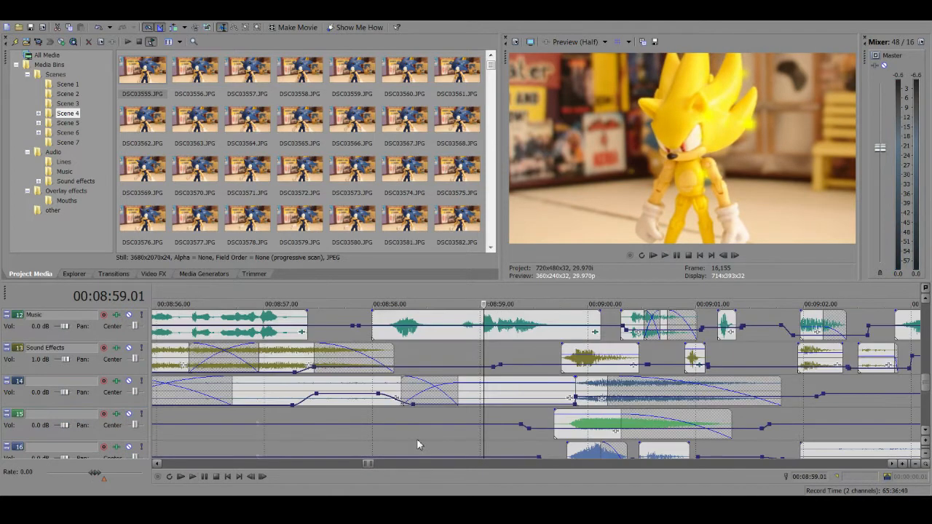
{"action": "mouse_move", "coordinate": [554, 291]}
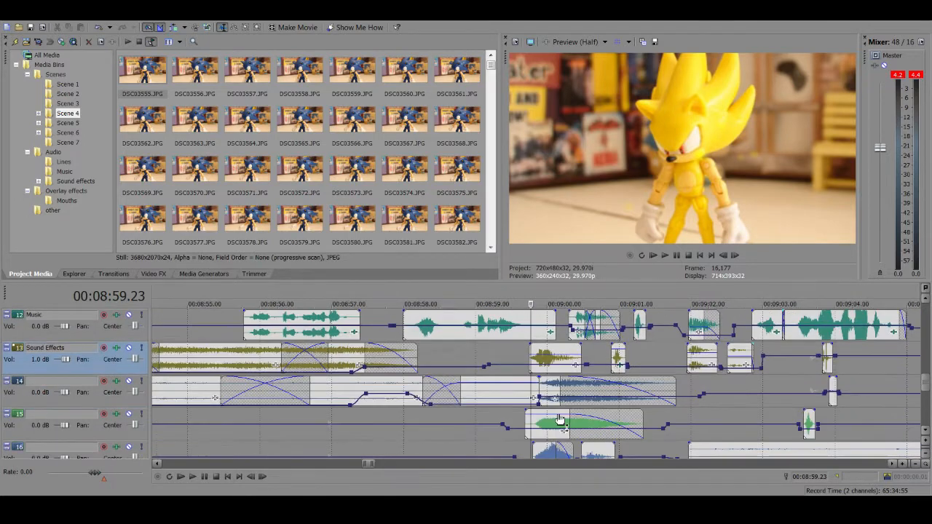
{"action": "mouse_move", "coordinate": [510, 419]}
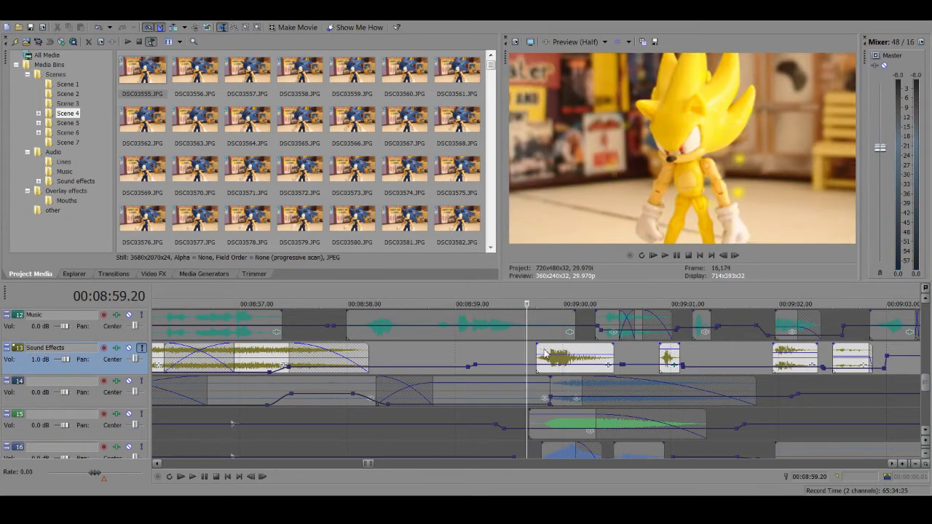
{"action": "mouse_move", "coordinate": [551, 342]}
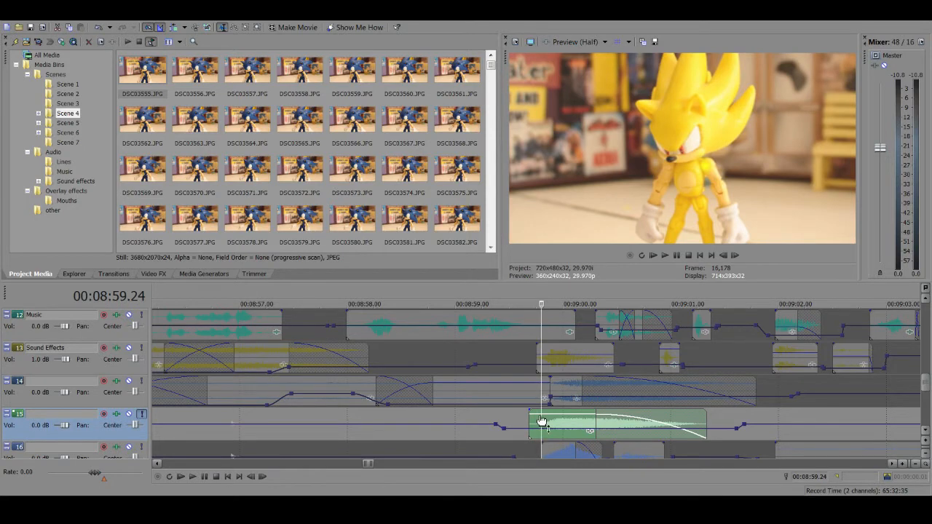
{"action": "mouse_move", "coordinate": [195, 400]}
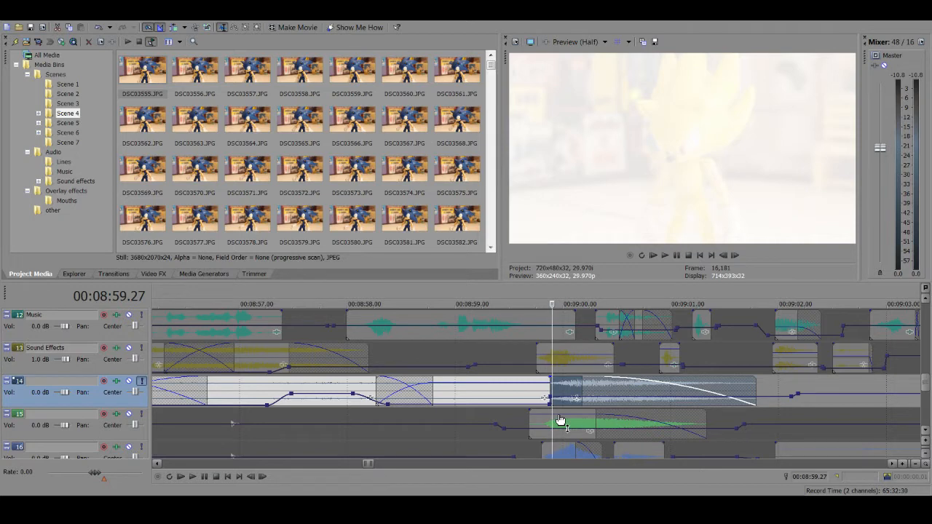
{"action": "mouse_move", "coordinate": [567, 396]}
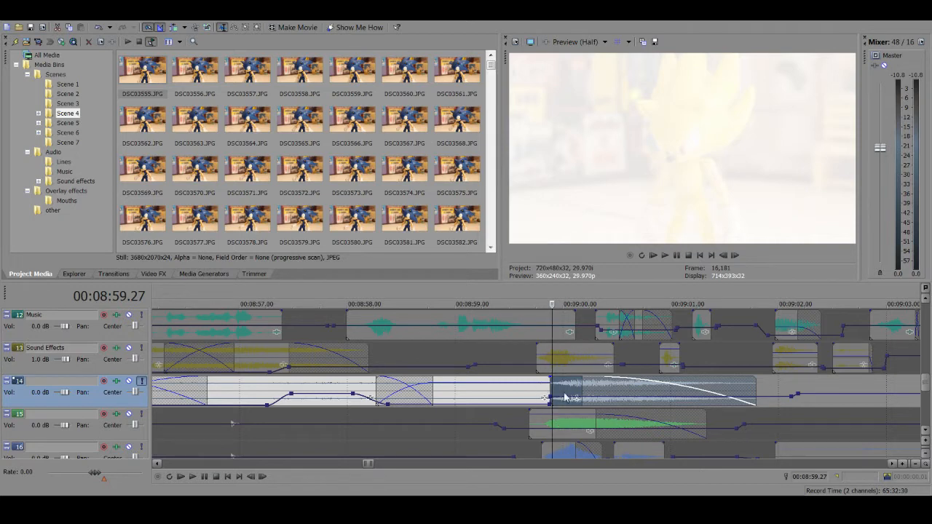
{"action": "left_click", "coordinate": [179, 477]}
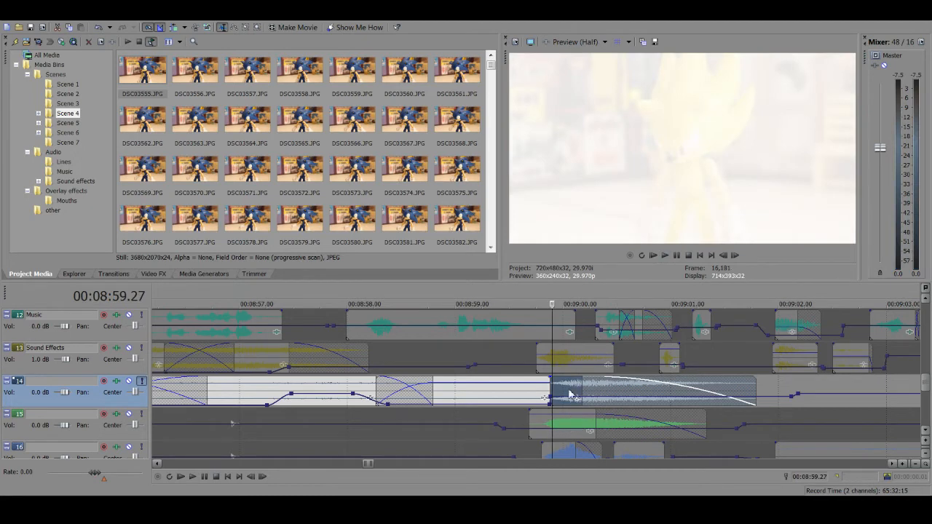
{"action": "scroll", "scroll_direction": "down", "scroll_amount": 3}
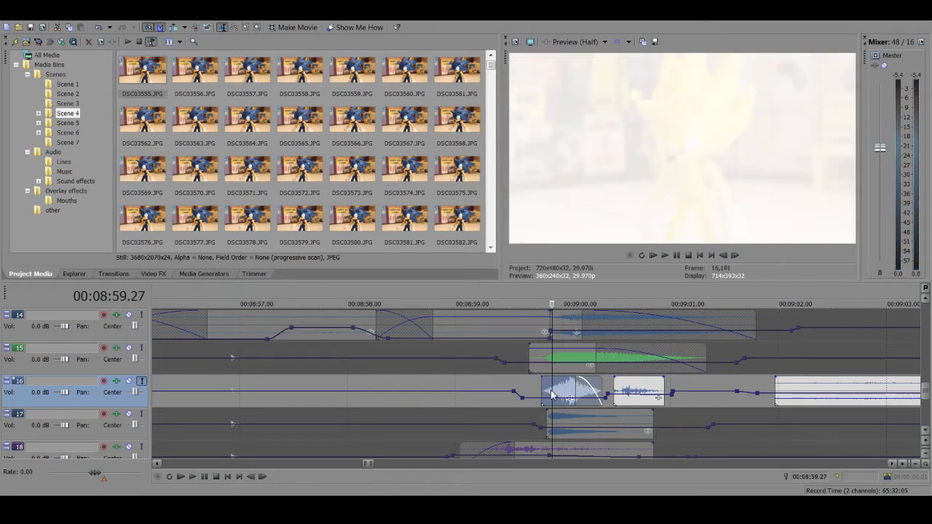
{"action": "mouse_move", "coordinate": [530, 394]}
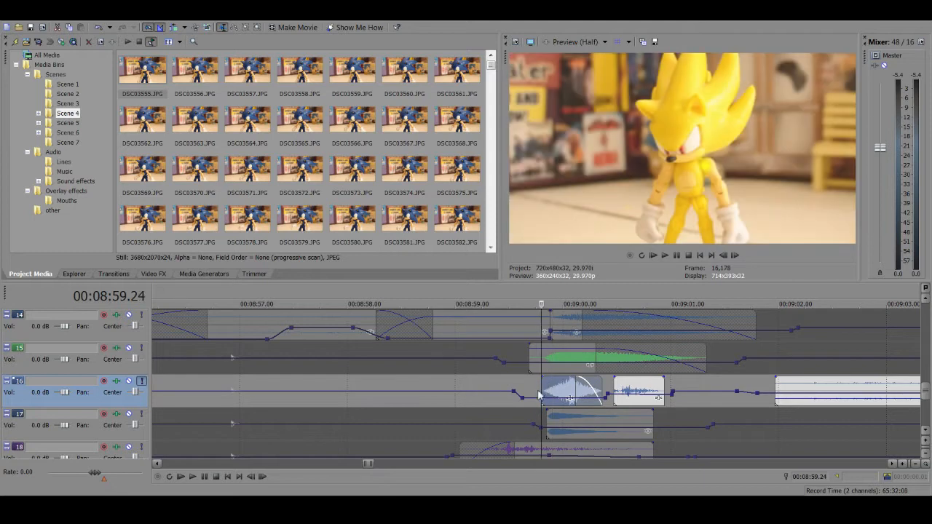
{"action": "scroll", "scroll_direction": "down", "scroll_amount": 3}
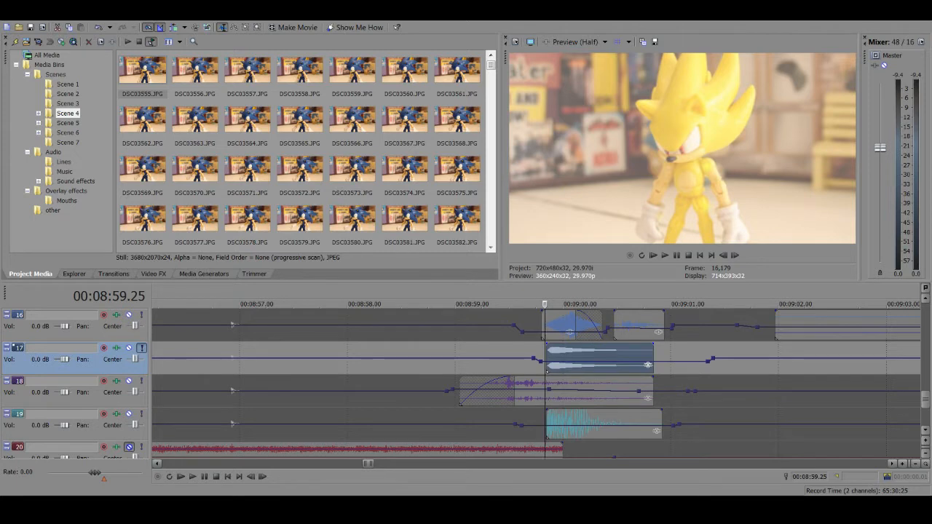
{"action": "mouse_move", "coordinate": [242, 425]}
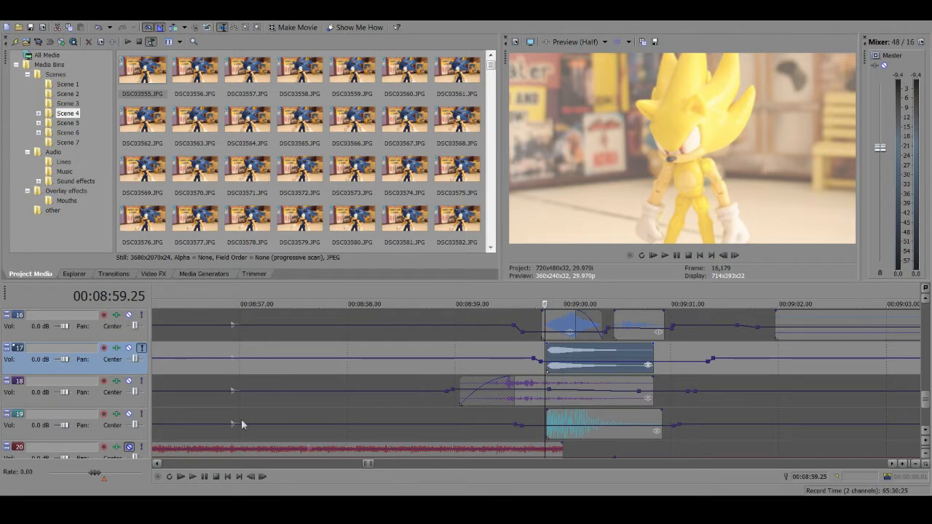
{"action": "mouse_move", "coordinate": [144, 358]}
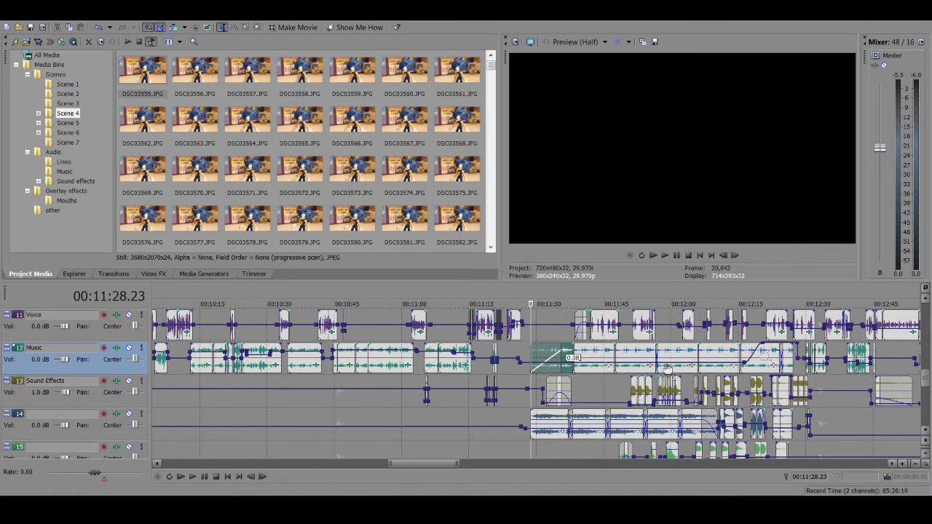
{"action": "mouse_move", "coordinate": [528, 477]}
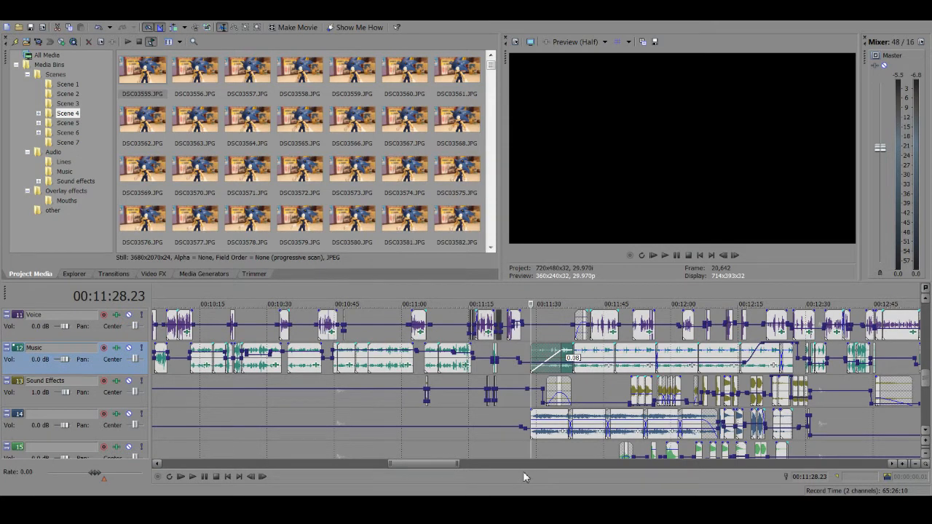
{"action": "mouse_move", "coordinate": [428, 216]}
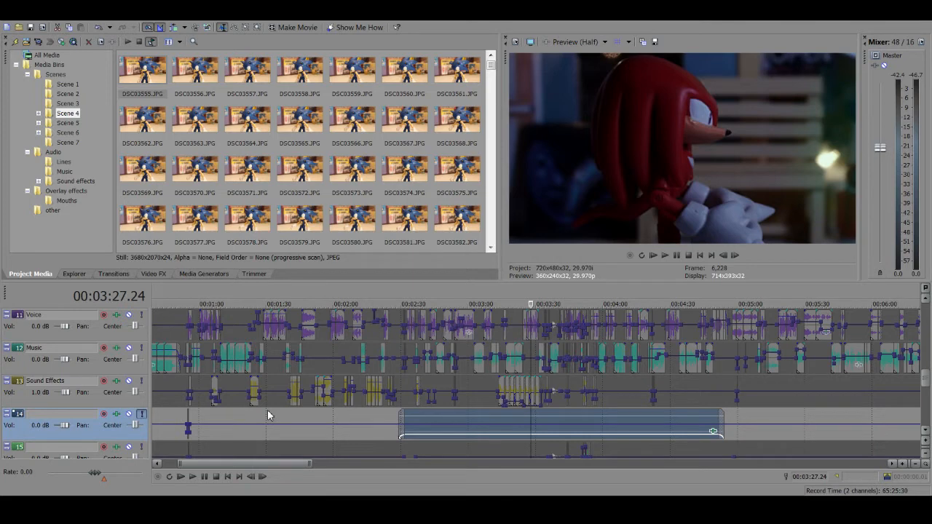
{"action": "mouse_move", "coordinate": [265, 411]}
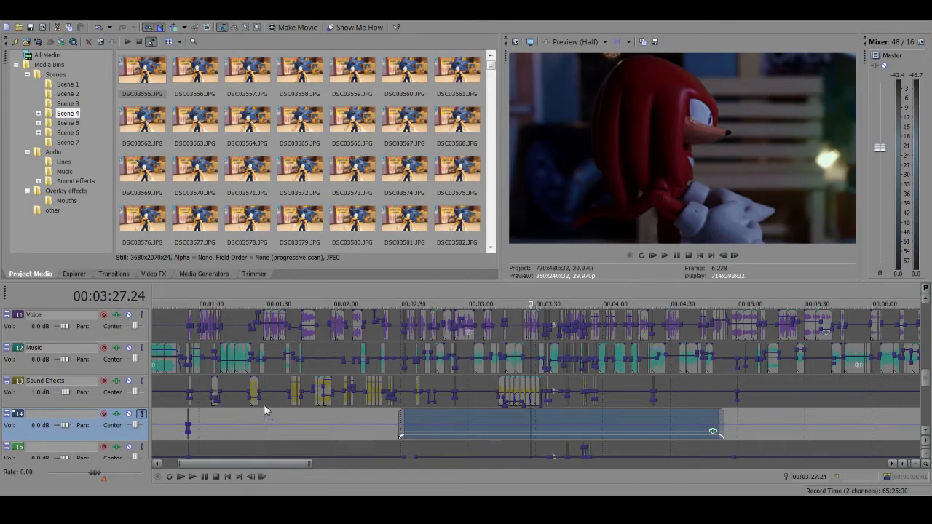
{"action": "mouse_move", "coordinate": [451, 376]}
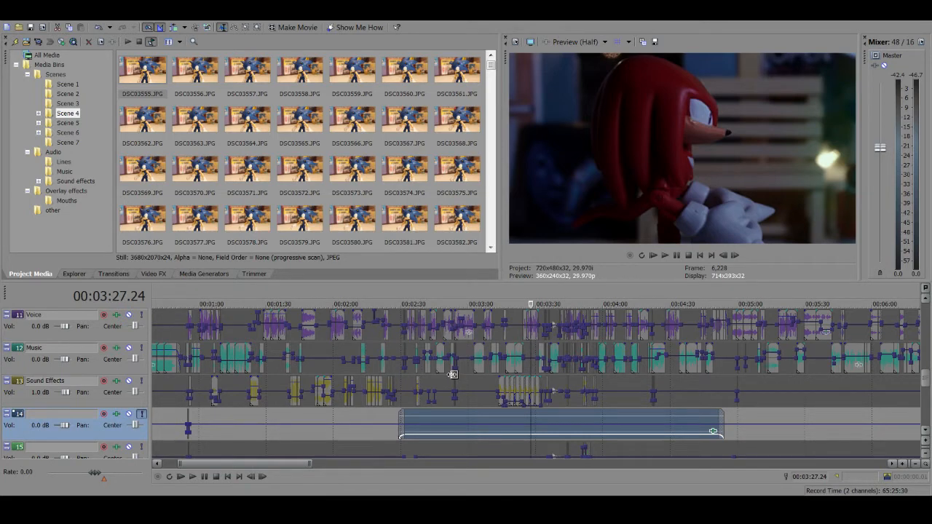
{"action": "mouse_move", "coordinate": [443, 367]}
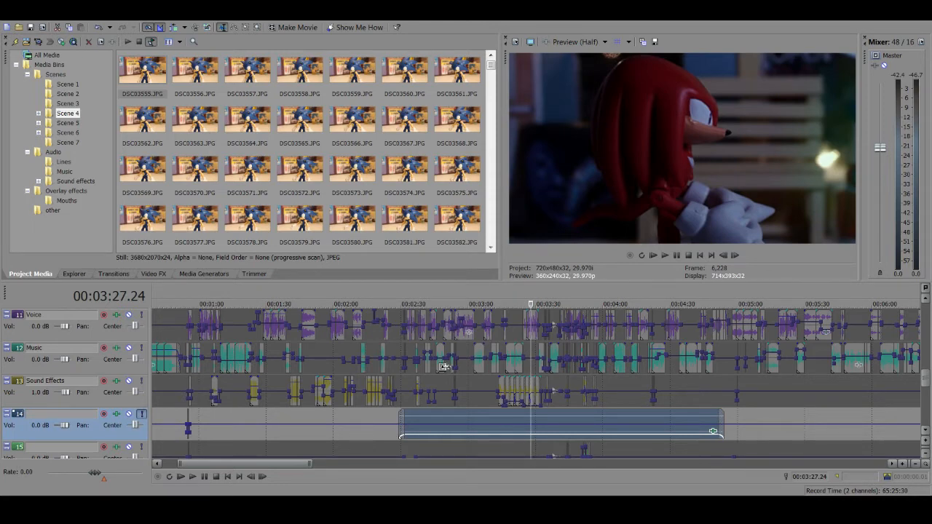
{"action": "mouse_move", "coordinate": [523, 421]}
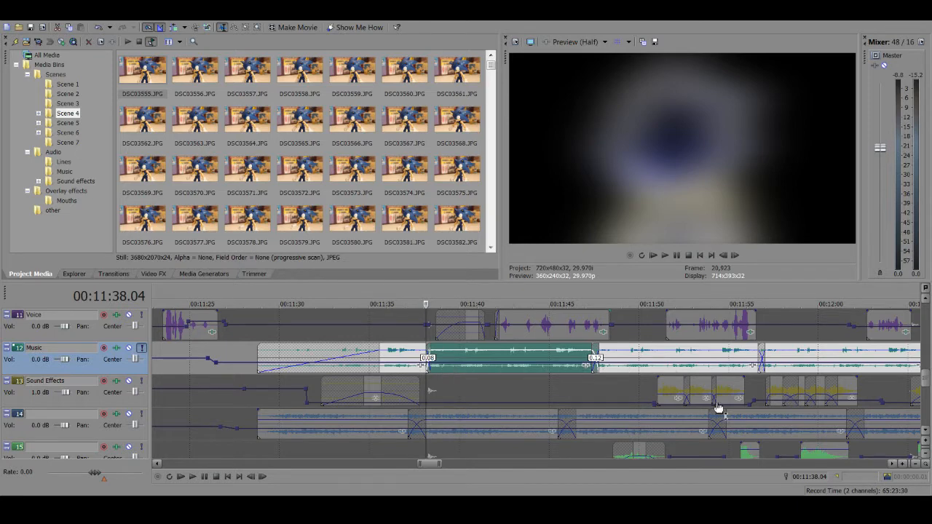
{"action": "scroll", "scroll_direction": "left", "scroll_amount": 3}
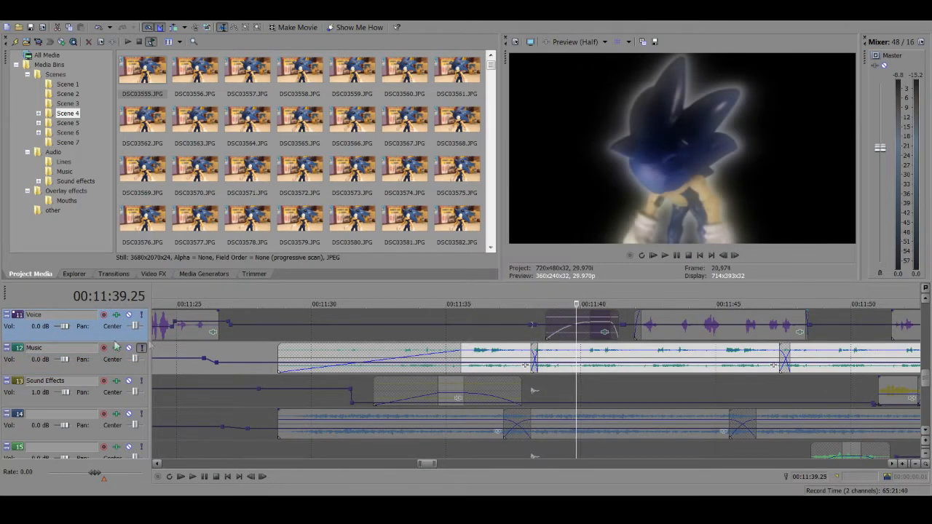
{"action": "left_click", "coordinate": [565, 328]}
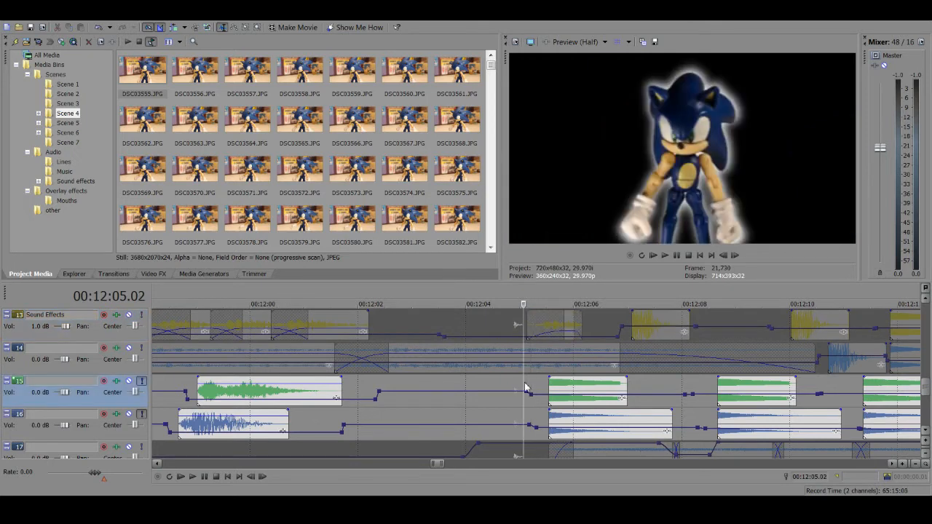
Add sound-effect clips to the Sound Effects track aligned with dialogue around 12:12–12:20.
{"action": "scroll", "scroll_direction": "down", "scroll_amount": 3}
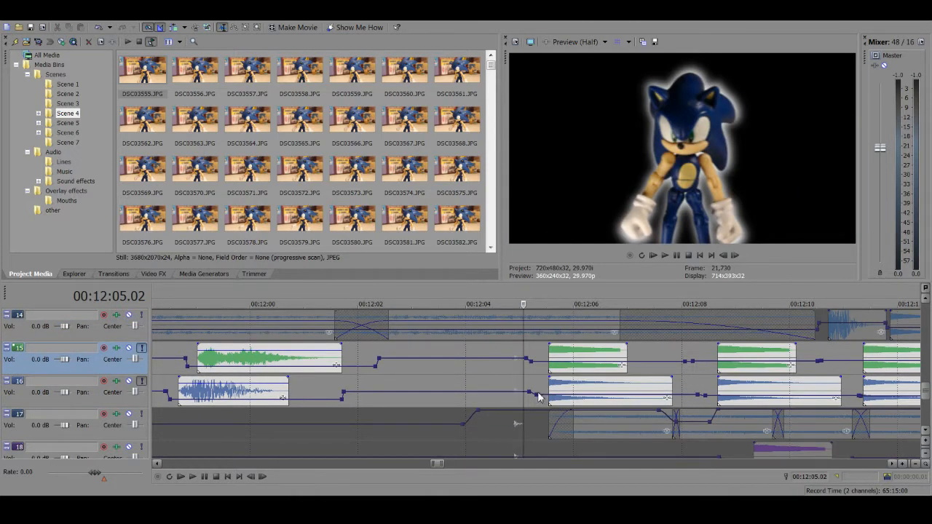
{"action": "left_click", "coordinate": [181, 477]}
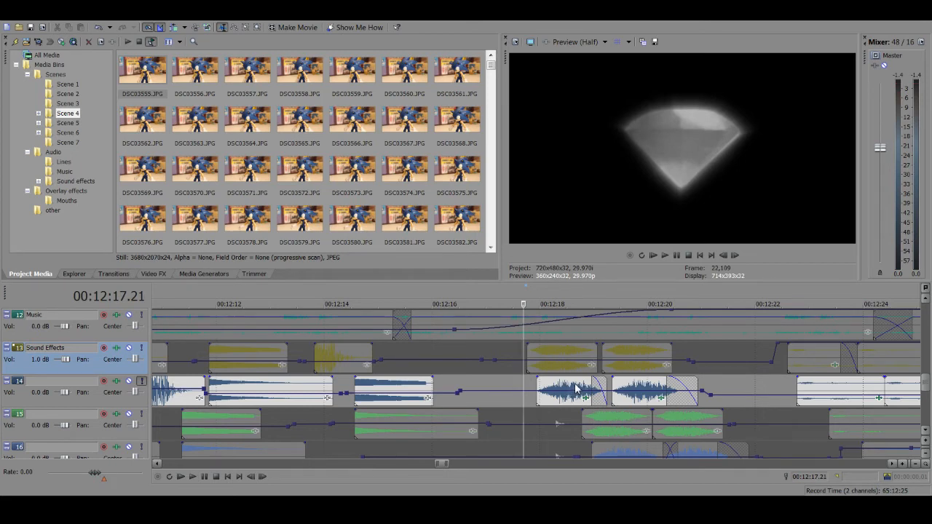
{"action": "mouse_move", "coordinate": [299, 351]}
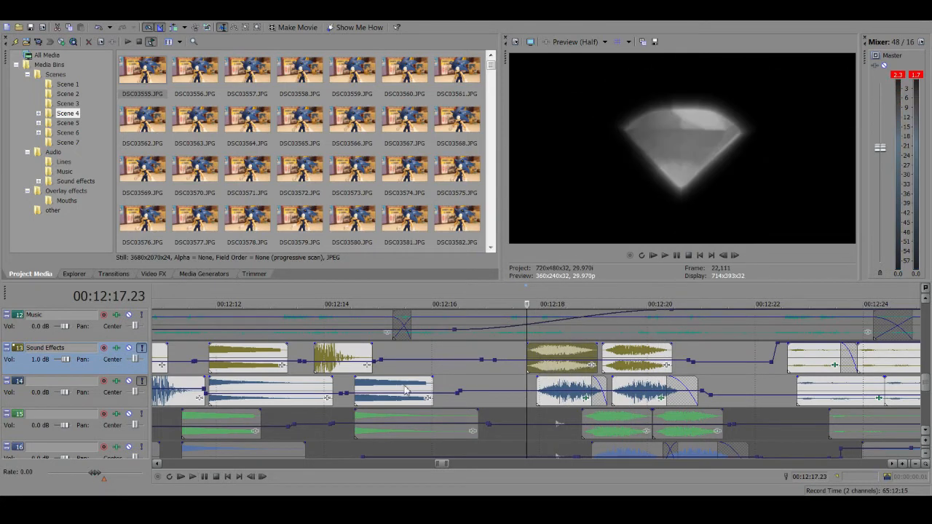
{"action": "scroll", "scroll_direction": "down", "scroll_amount": 3}
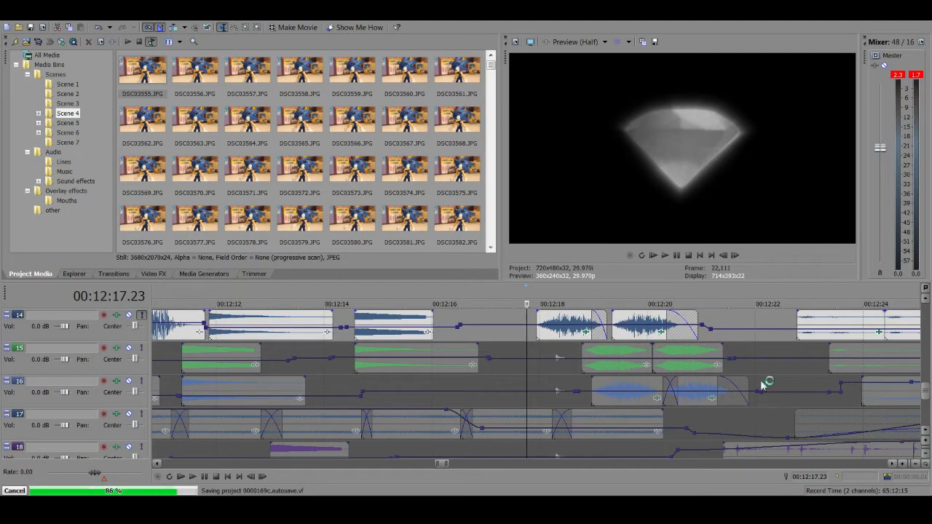
{"action": "mouse_move", "coordinate": [789, 180]}
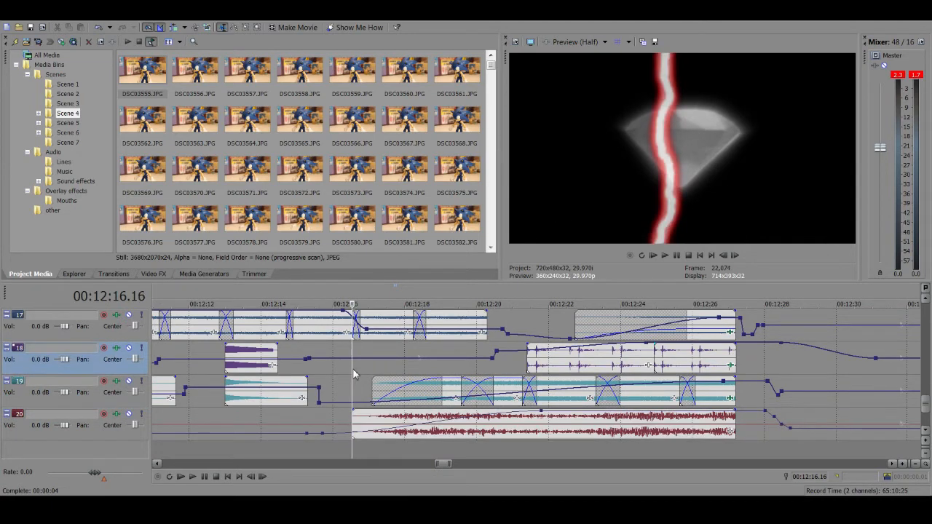
{"action": "mouse_move", "coordinate": [569, 379]}
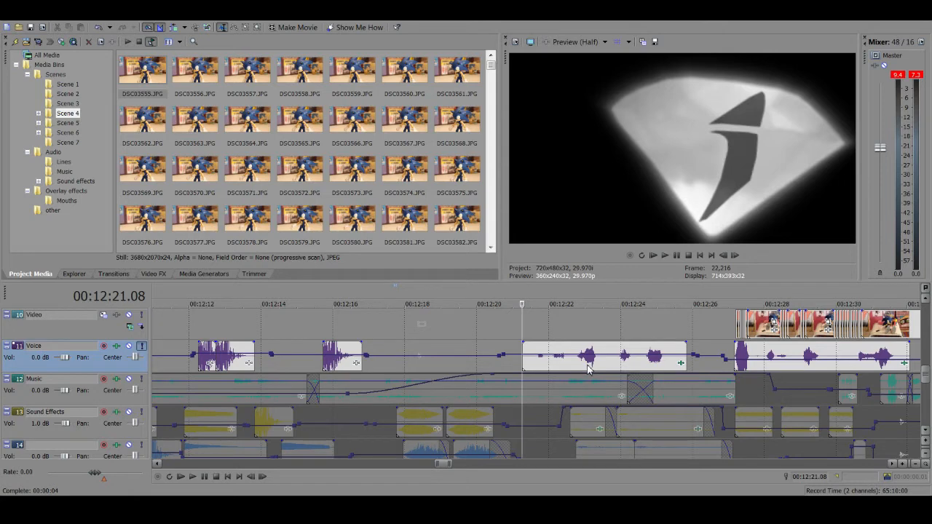
{"action": "mouse_move", "coordinate": [614, 117]}
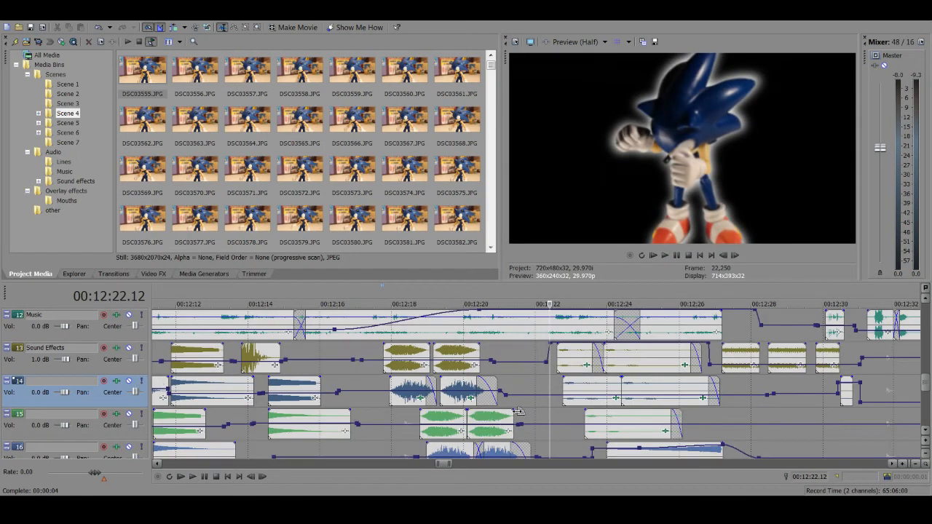
{"action": "scroll", "scroll_direction": "down", "scroll_amount": 3}
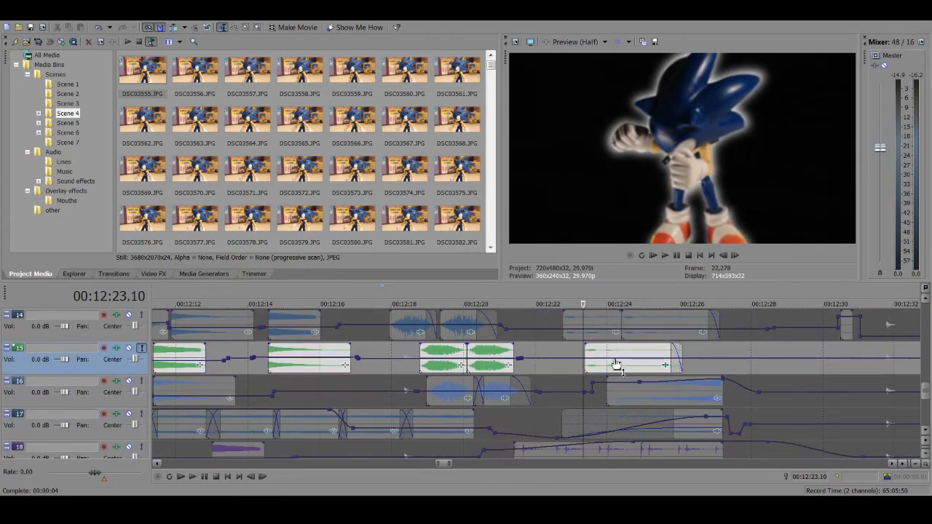
{"action": "scroll", "scroll_direction": "down", "scroll_amount": 3}
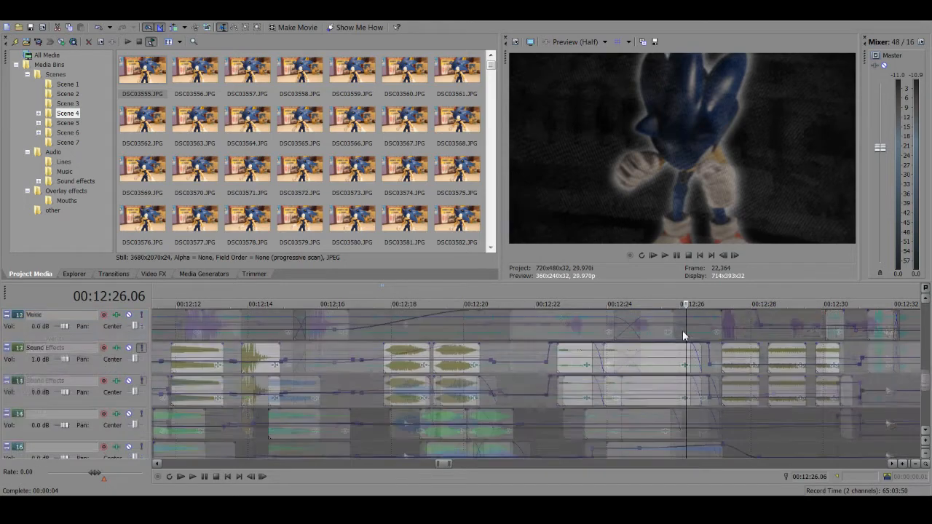
{"action": "scroll", "scroll_direction": "down", "scroll_amount": 3}
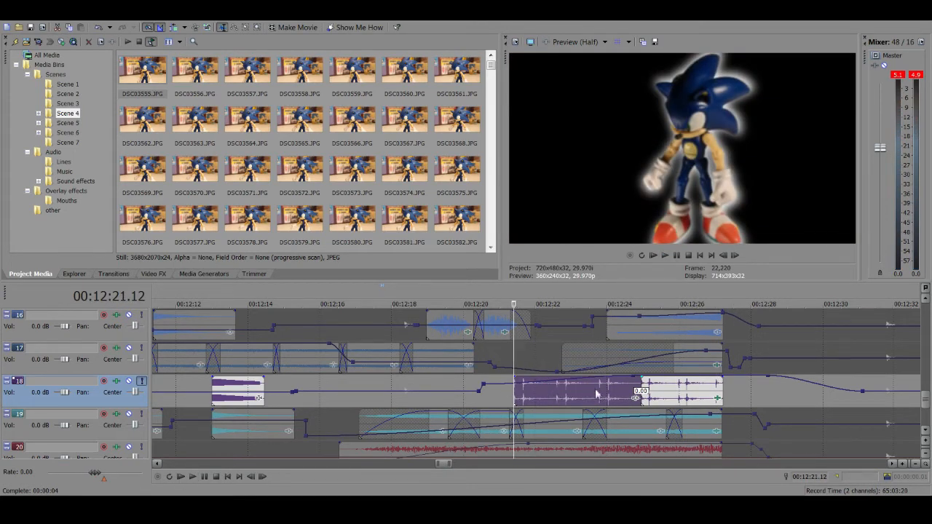
{"action": "mouse_move", "coordinate": [547, 393]}
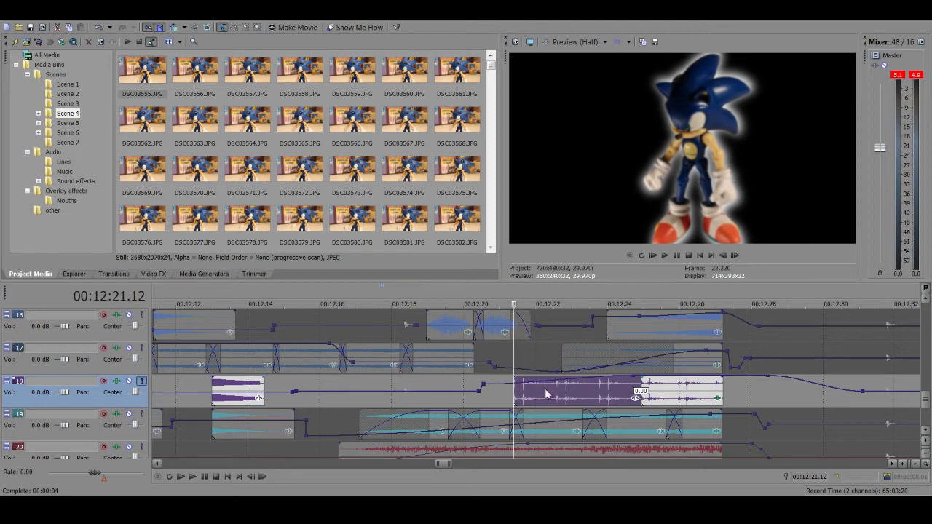
{"action": "mouse_move", "coordinate": [541, 390]}
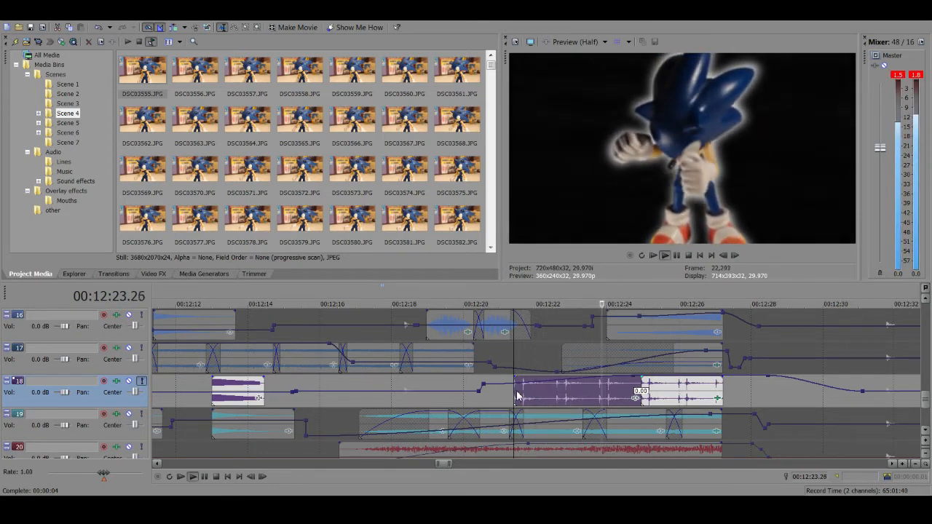
{"action": "left_click", "coordinate": [180, 476]}
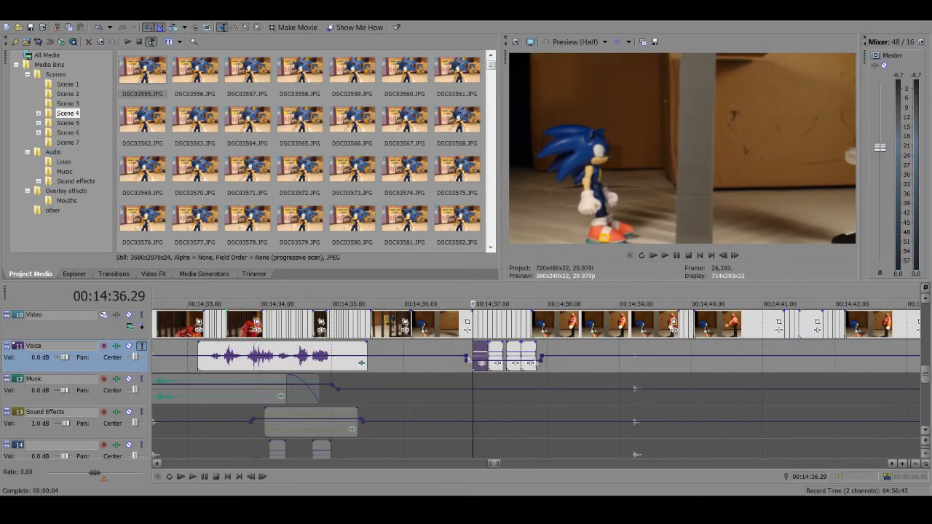
{"action": "scroll", "scroll_direction": "down", "scroll_amount": 3}
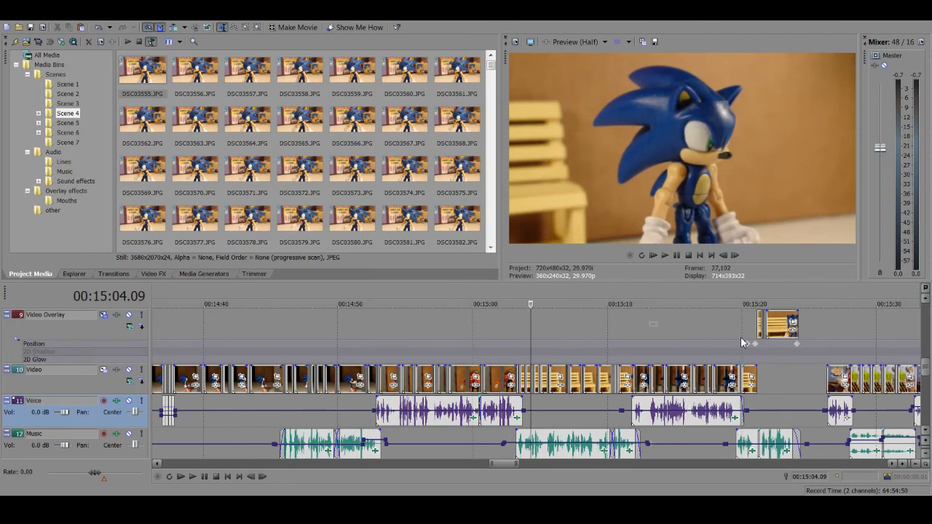
{"action": "mouse_move", "coordinate": [490, 347]}
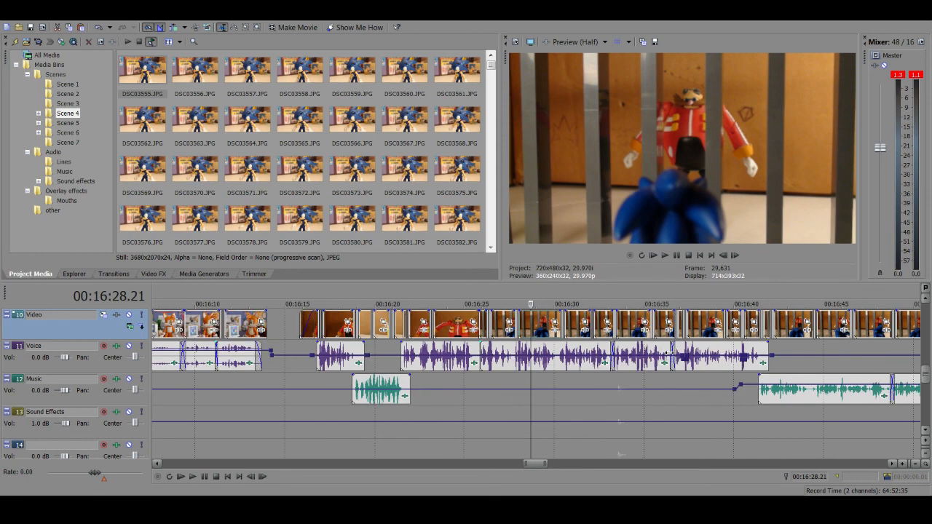
{"action": "mouse_move", "coordinate": [195, 102]}
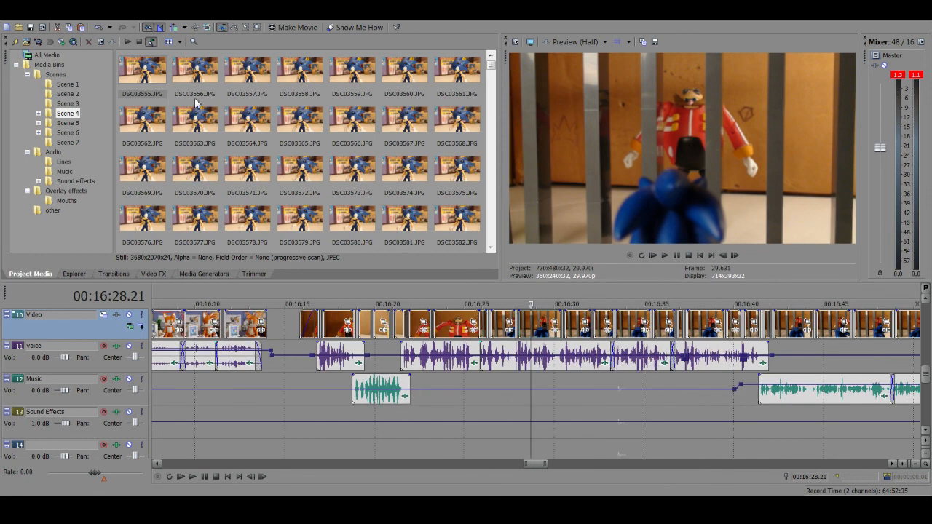
{"action": "mouse_move", "coordinate": [207, 102]}
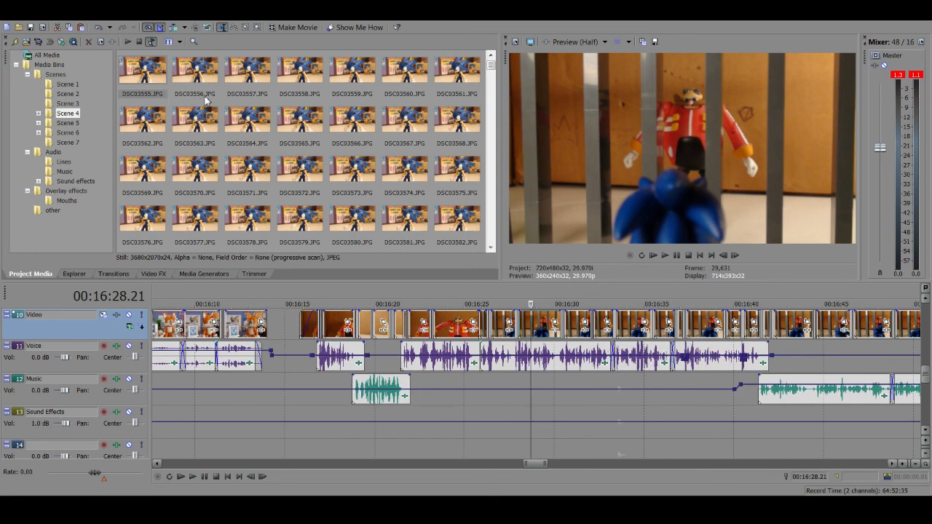